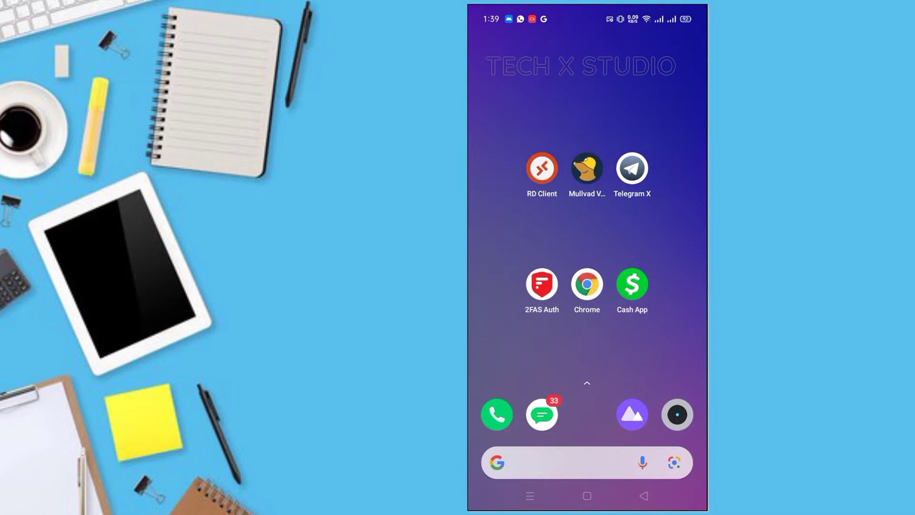
Step: Launch Chrome and search Google for "digital Ocean trail"
{"action": "left_click", "coordinate": [586, 286]}
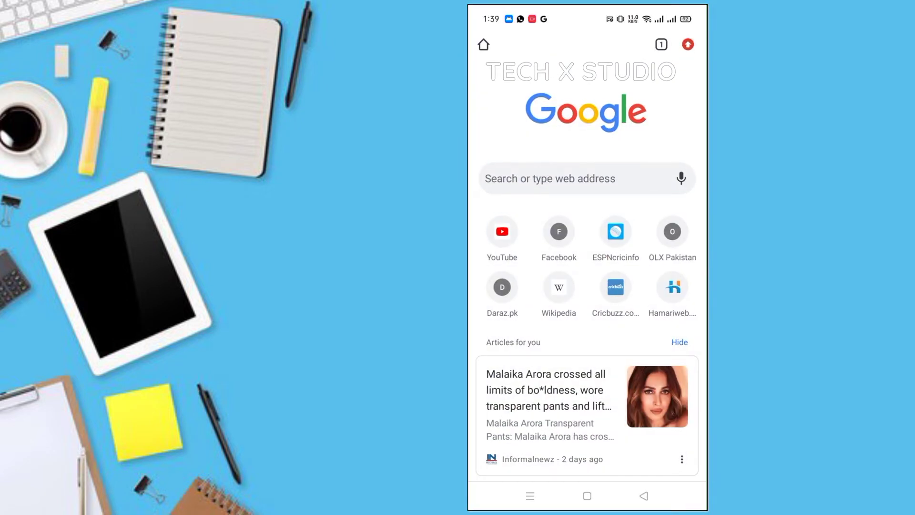
{"action": "type", "text": "d"}
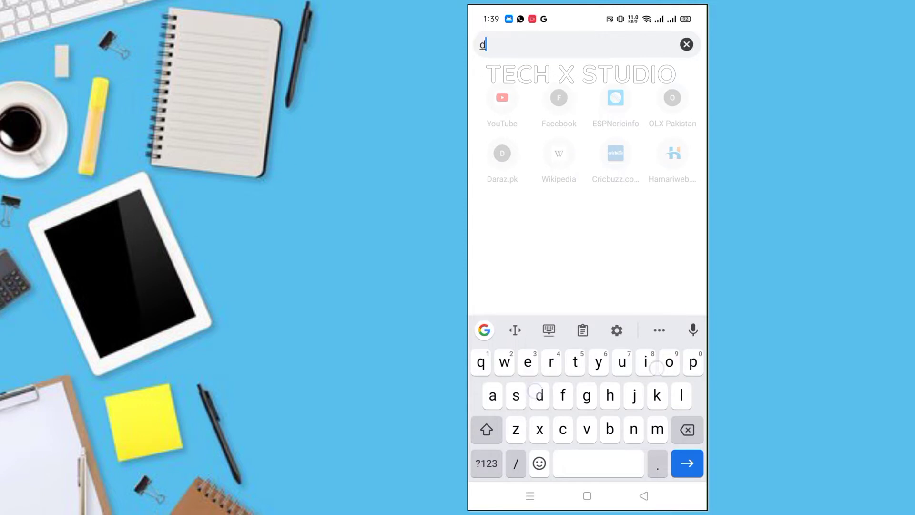
{"action": "type", "text": "igital Ocean"}
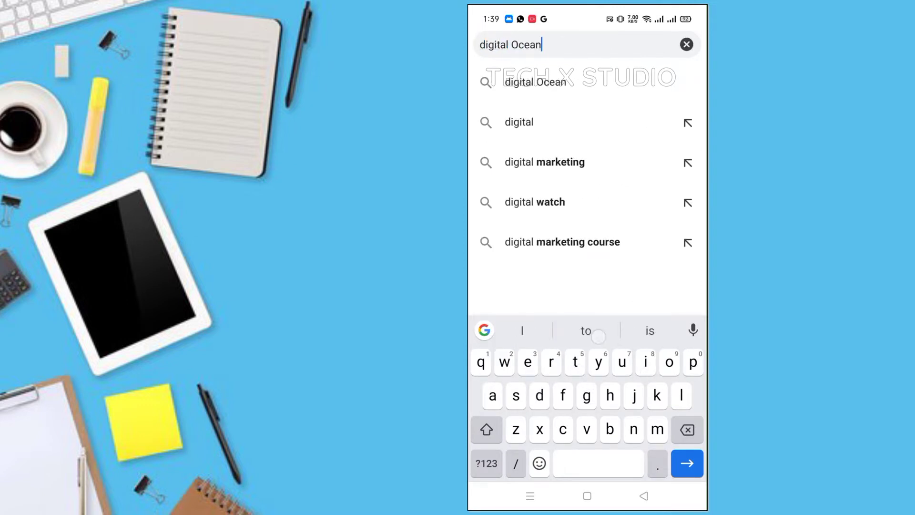
{"action": "type", "text": "trail"}
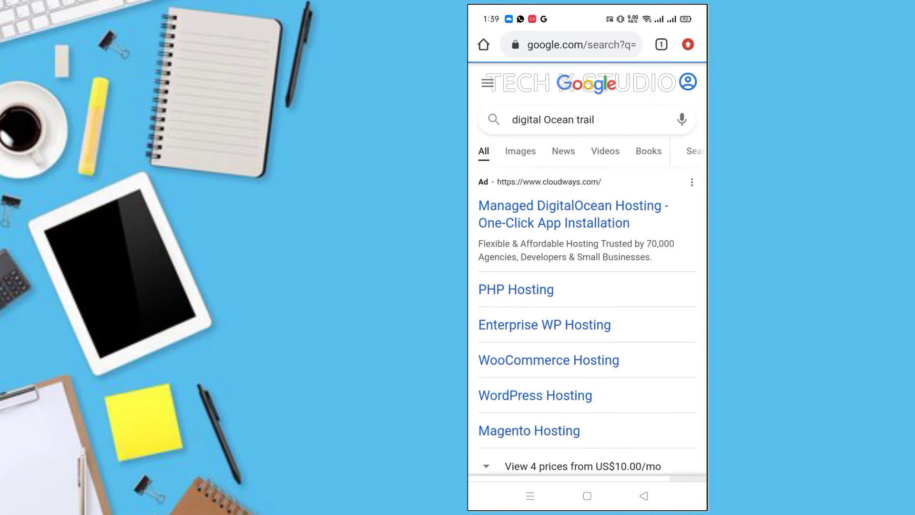
Step: Choose the "Get $100 to try DigitalOcean" search result
{"action": "scroll", "scroll_direction": "down", "scroll_amount": 3}
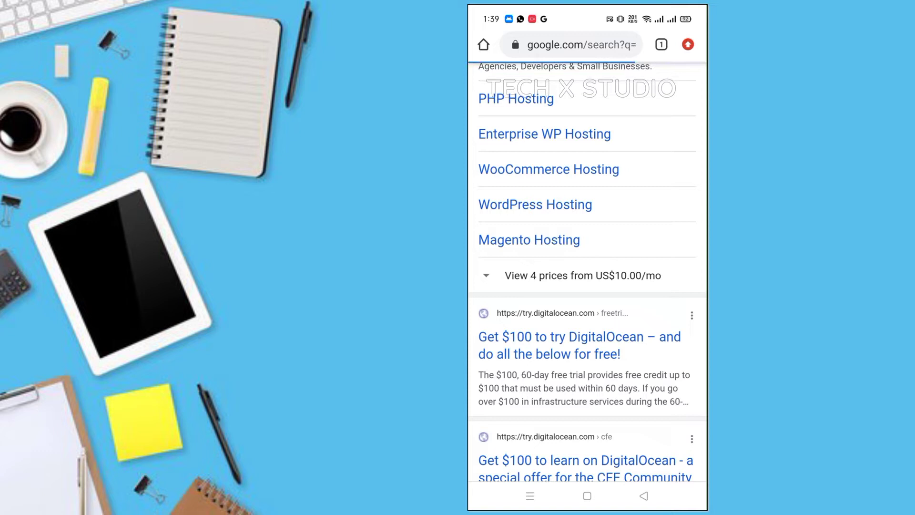
{"action": "left_click", "coordinate": [577, 345]}
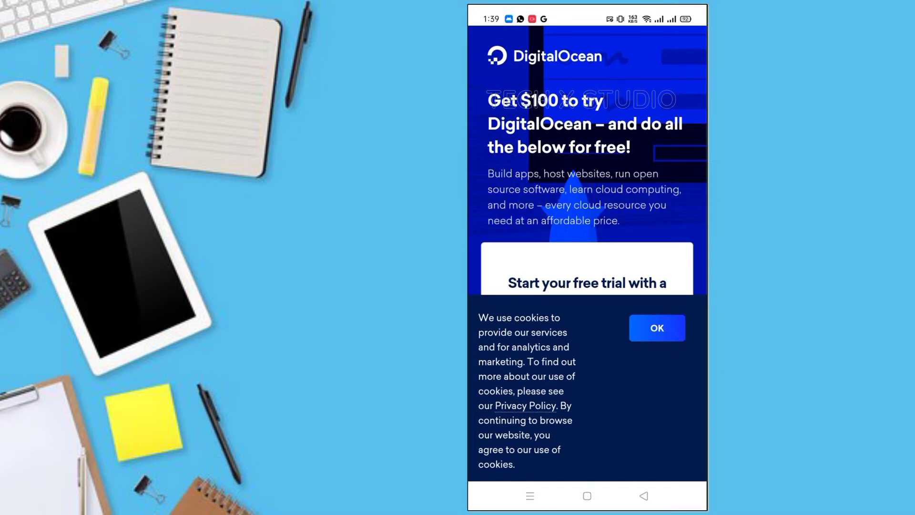
Step: Accept the cookie banner and reach DigitalOcean's Create your account page with the $100 credit offer
{"action": "left_click", "coordinate": [669, 329]}
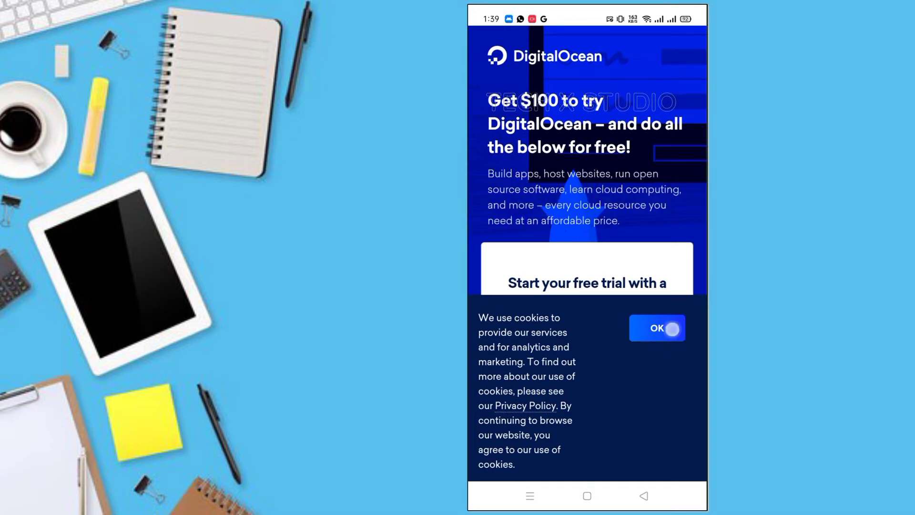
{"action": "left_click", "coordinate": [656, 327]}
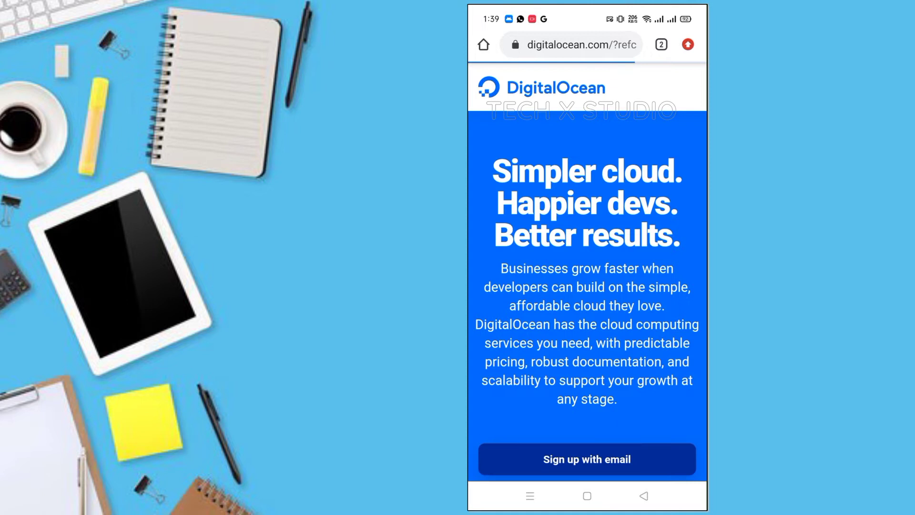
{"action": "scroll", "scroll_direction": "down", "scroll_amount": 3}
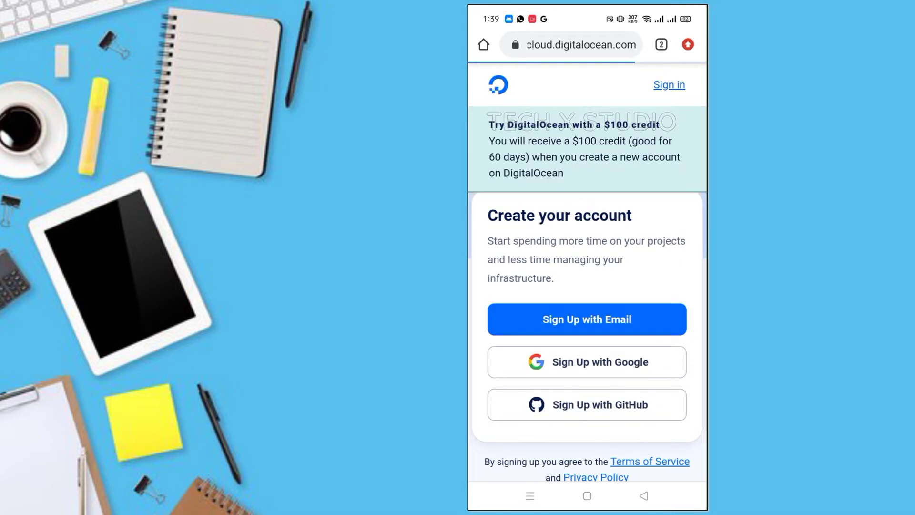
Step: Choose "Sign Up with GitHub", bringing up GitHub's sign-in page
{"action": "scroll", "scroll_direction": "down", "scroll_amount": 3}
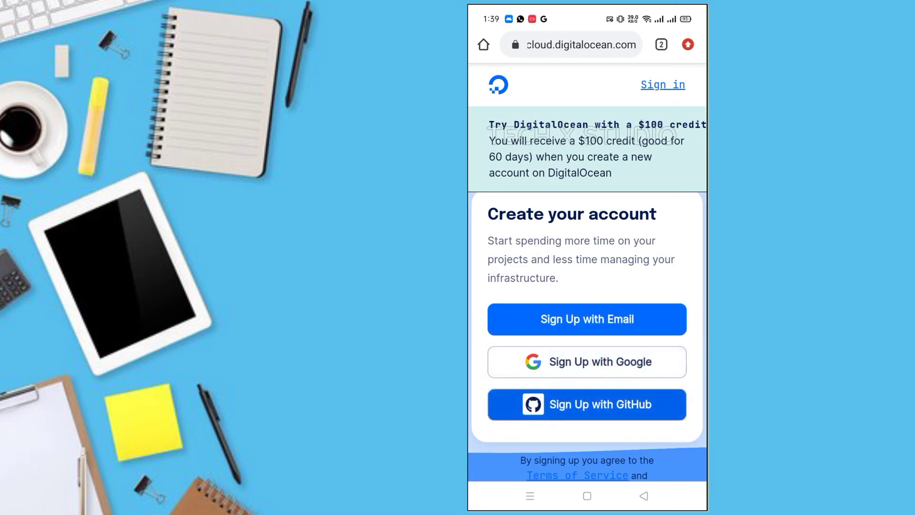
{"action": "left_click", "coordinate": [586, 404]}
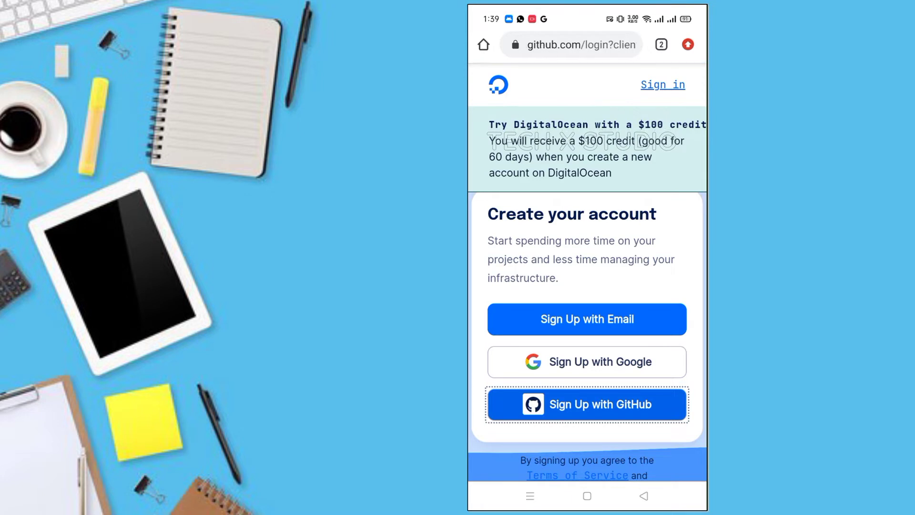
{"action": "left_click", "coordinate": [586, 404]}
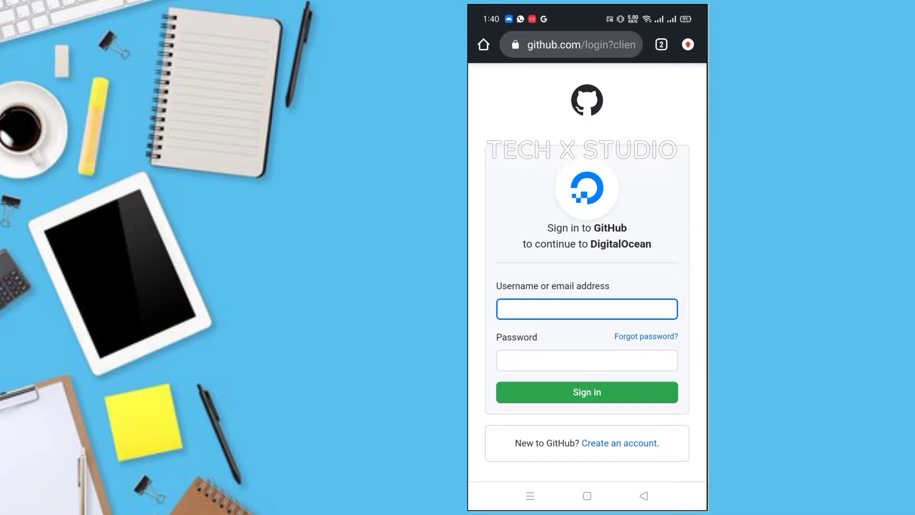
Step: Sign in to GitHub with username, password and a two-factor code, landing on DigitalOcean's Verify your Identity page
{"action": "left_click", "coordinate": [586, 309]}
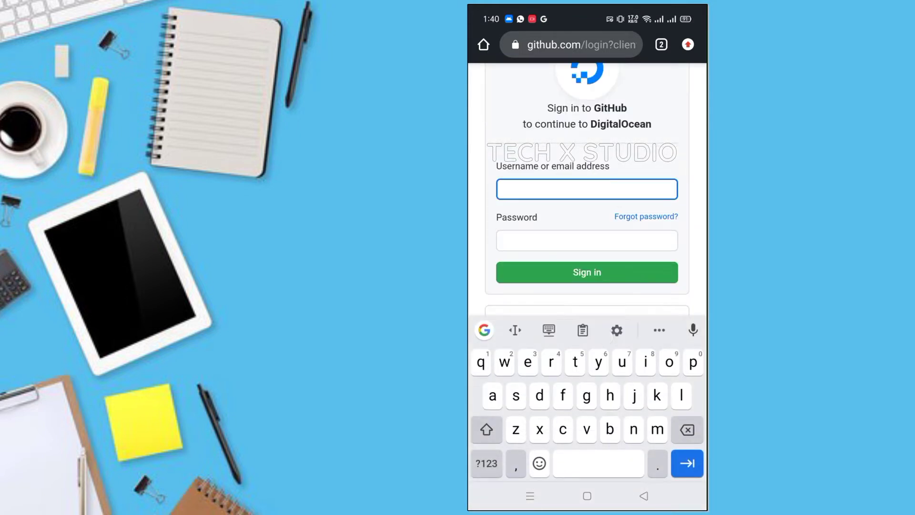
{"action": "left_click", "coordinate": [586, 240]}
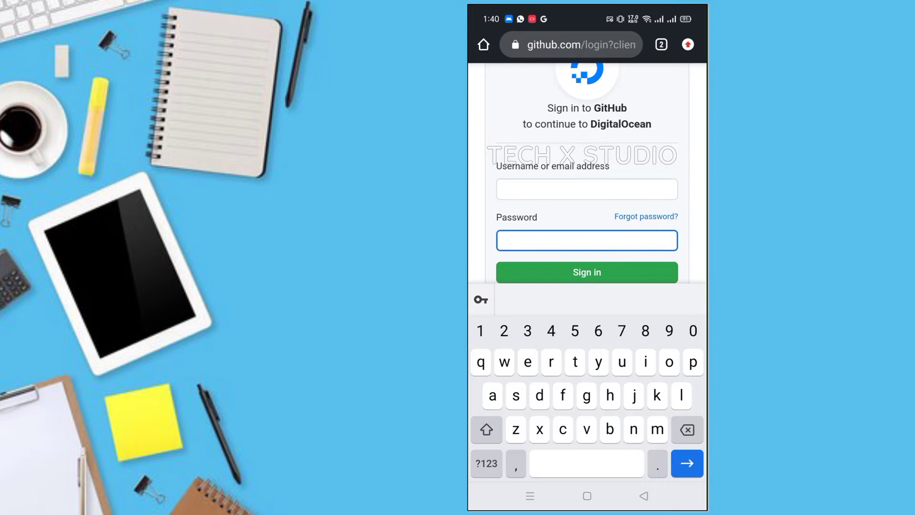
{"action": "type", "text": "password"}
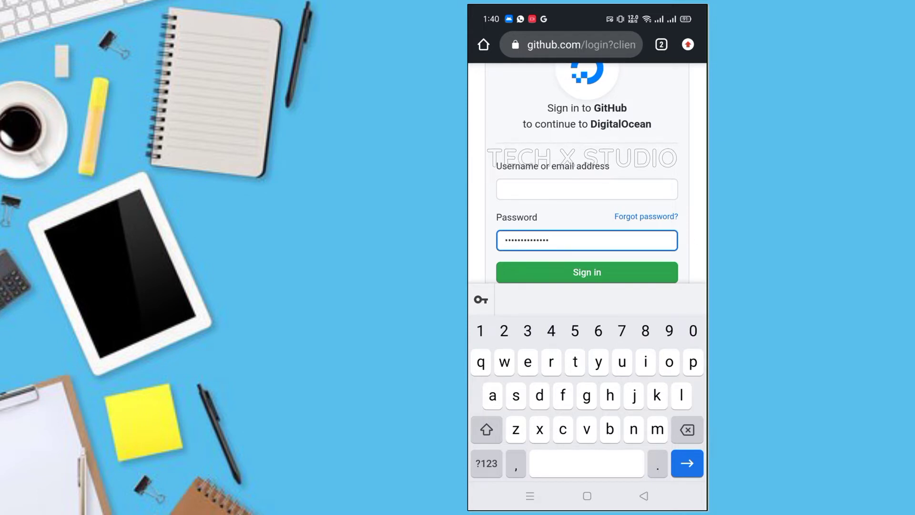
{"action": "left_click", "coordinate": [586, 272]}
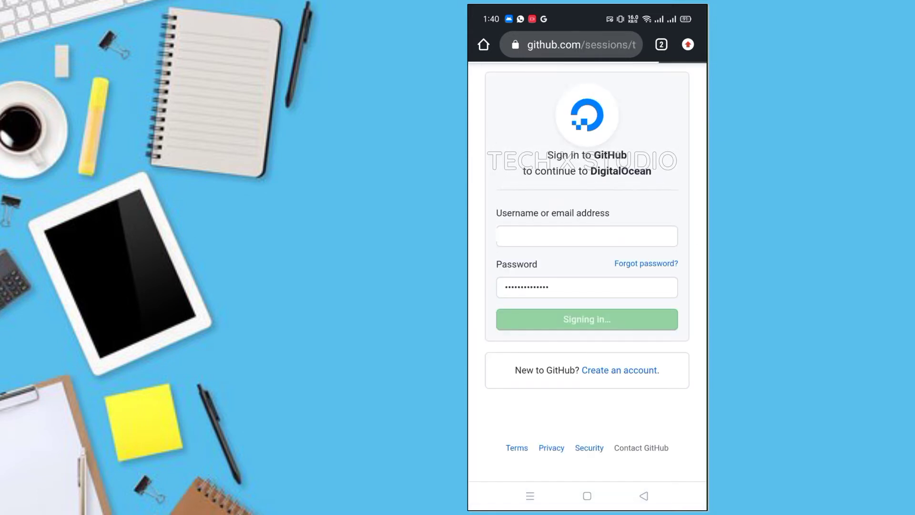
{"action": "left_click", "coordinate": [586, 318]}
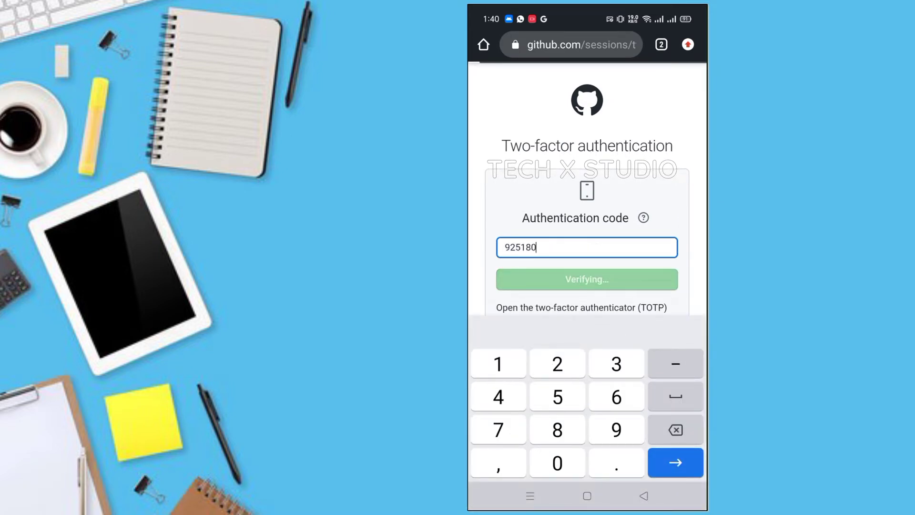
{"action": "left_click", "coordinate": [675, 462]}
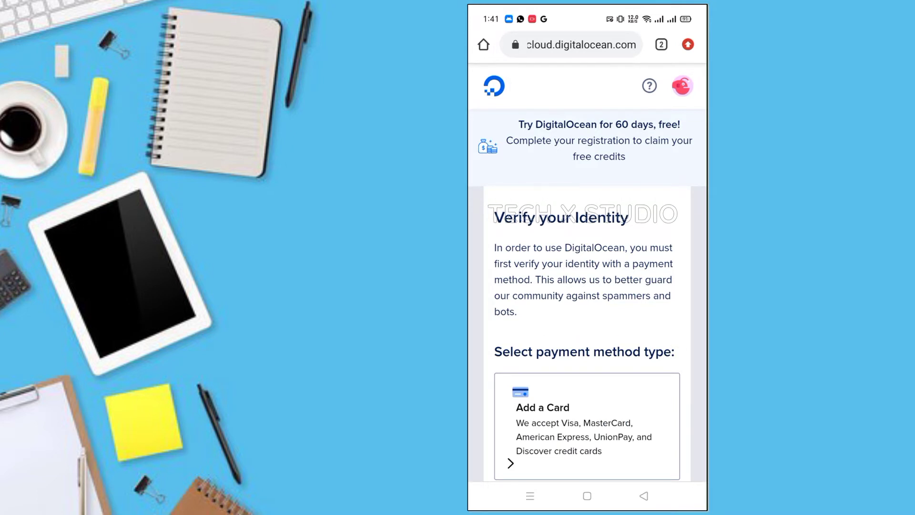
Step: Choose "Add a Card" to verify identity with a card payment method
{"action": "left_click", "coordinate": [586, 426]}
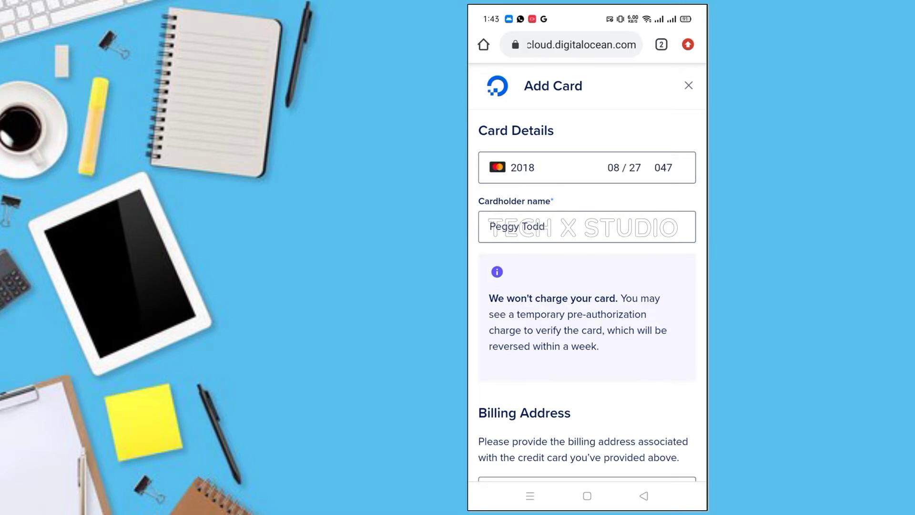
Step: Save the card with its billing address as the account's payment method
{"action": "scroll", "scroll_direction": "down", "scroll_amount": 3}
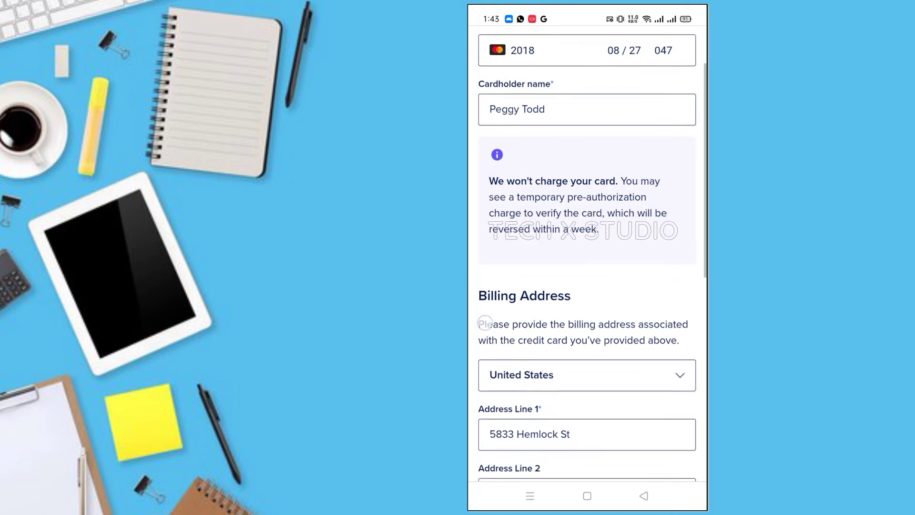
{"action": "scroll", "scroll_direction": "down", "scroll_amount": 3}
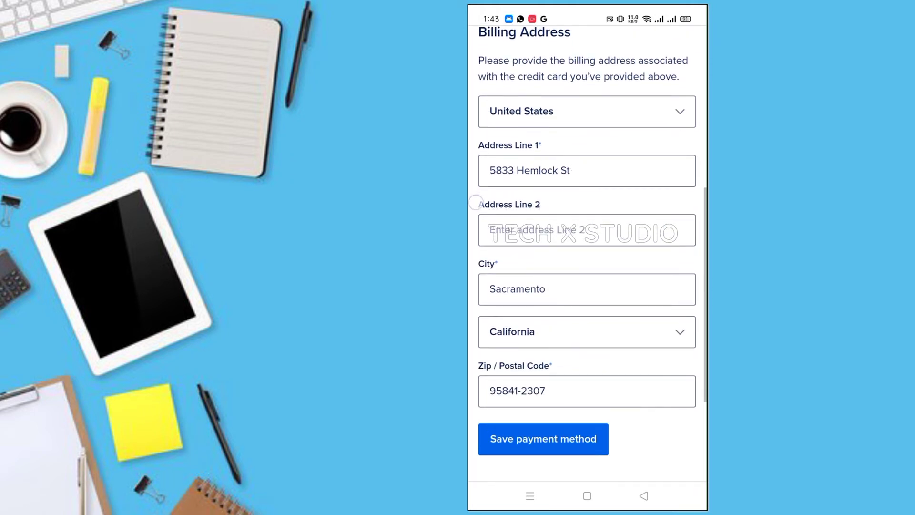
{"action": "left_click", "coordinate": [542, 438]}
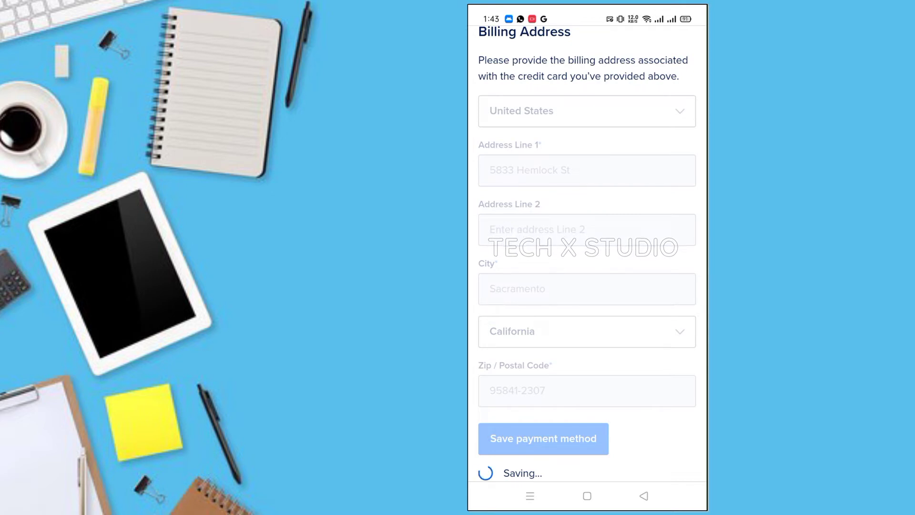
{"action": "left_click", "coordinate": [542, 438]}
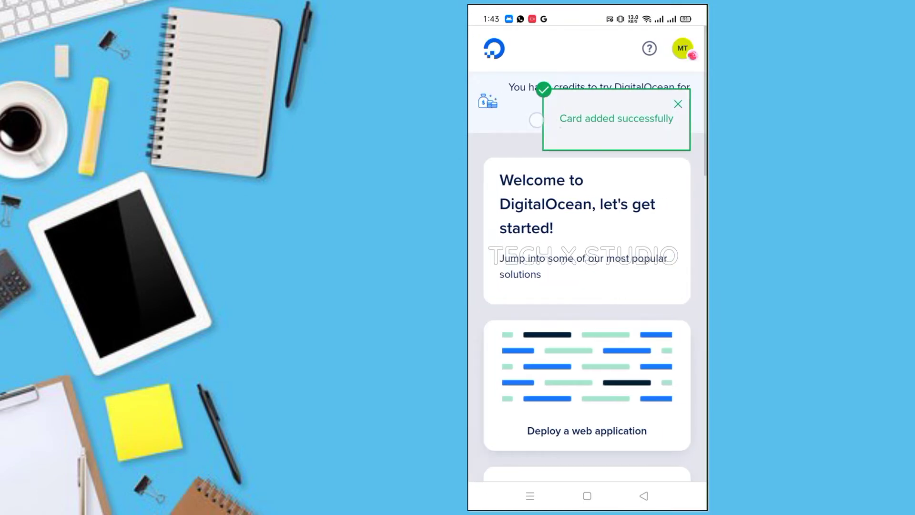
Step: Dismiss the "Card added successfully" toast on the welcome dashboard
{"action": "left_click", "coordinate": [677, 104]}
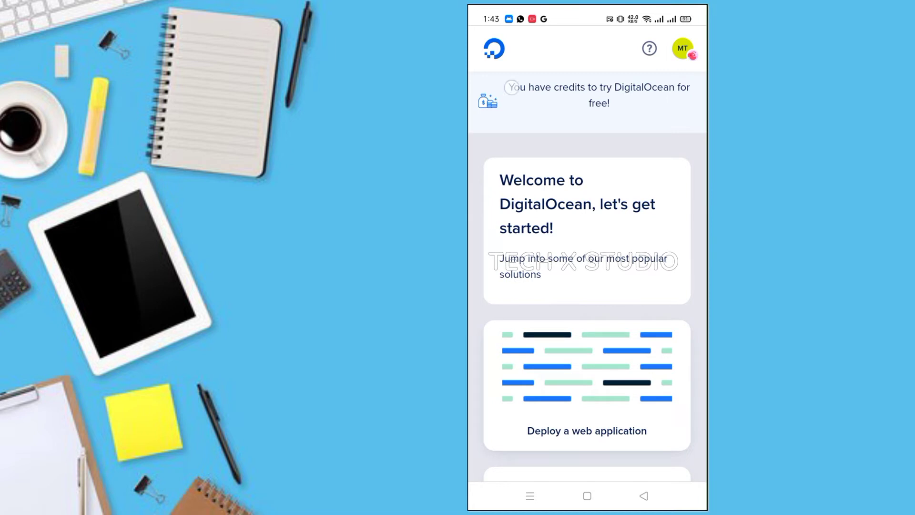
{"action": "double_click", "coordinate": [599, 95]}
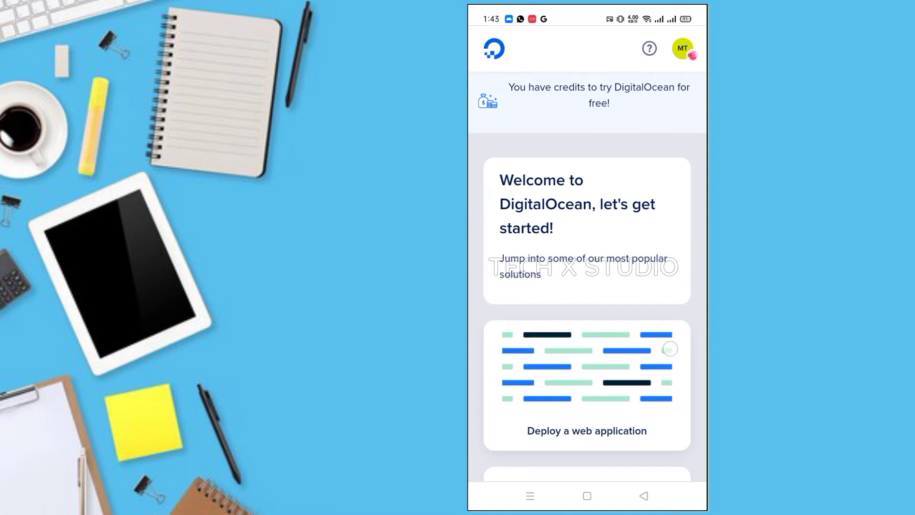
Step: Use 'Explore our control panel' to reach the full control panel's Notifications page
{"action": "scroll", "scroll_direction": "down", "scroll_amount": 3}
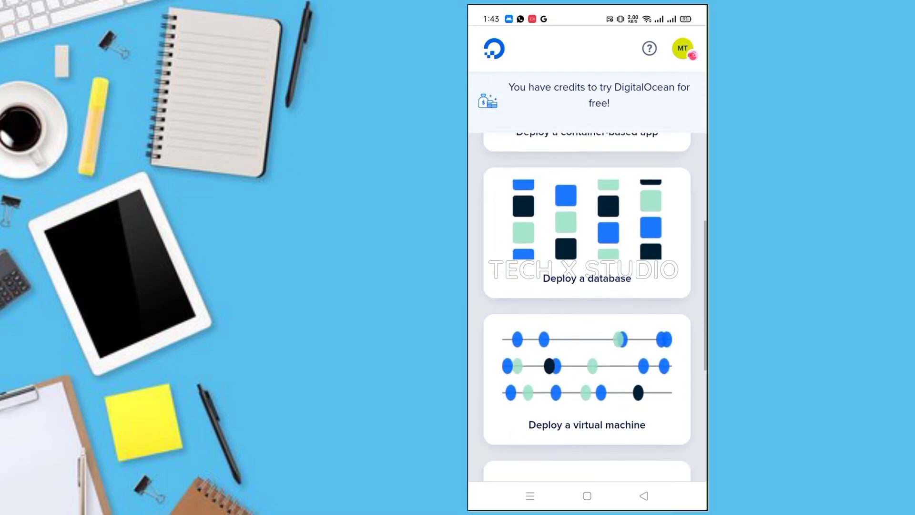
{"action": "scroll", "scroll_direction": "down", "scroll_amount": 3}
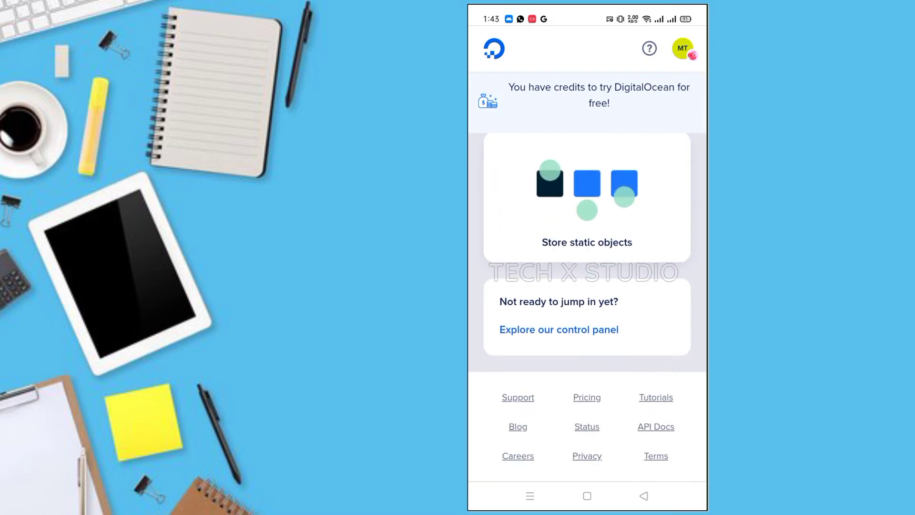
{"action": "left_click", "coordinate": [681, 48]}
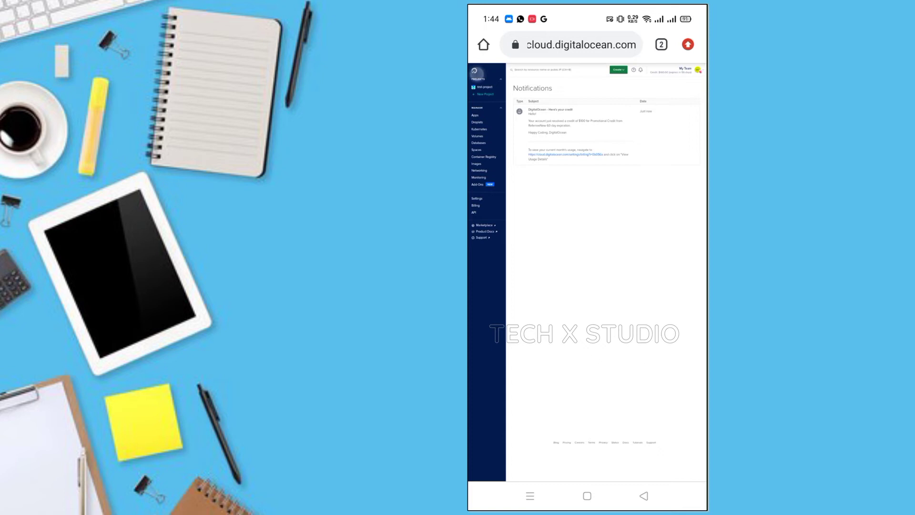
Step: Go to the first-project overview and start creating a new Droplet with an Ubuntu image
{"action": "left_click", "coordinate": [484, 86]}
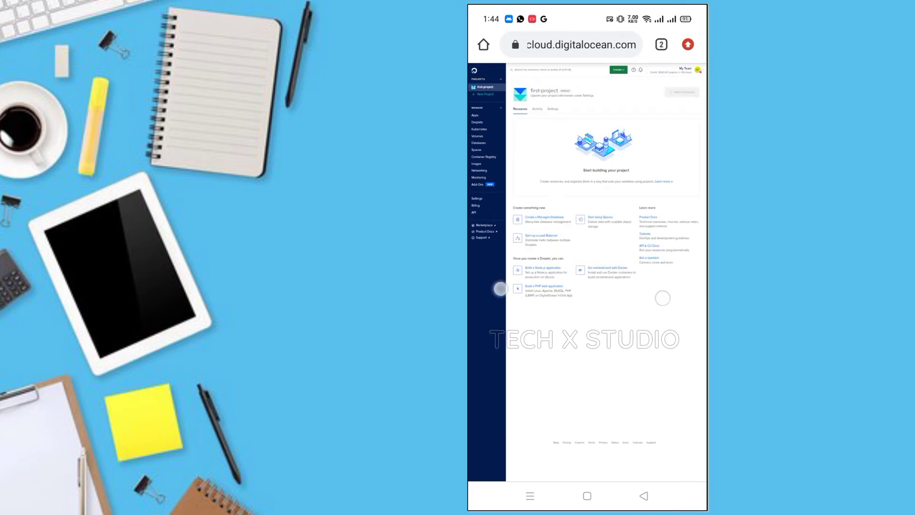
{"action": "scroll", "scroll_direction": "down", "scroll_amount": 3}
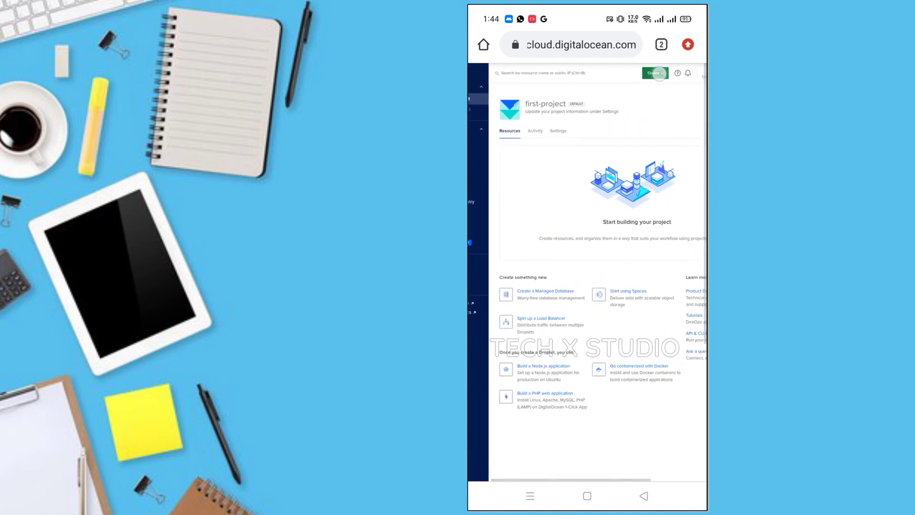
{"action": "left_click", "coordinate": [653, 72]}
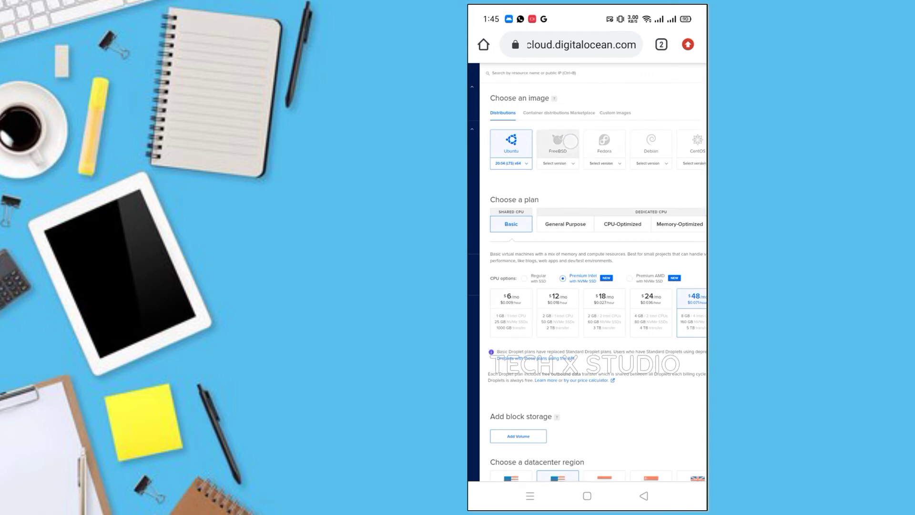
Step: Choose the CentOS image and view the CPU-Optimized then Storage-Optimized plans, reaching the datacenter regions
{"action": "left_click", "coordinate": [604, 143]}
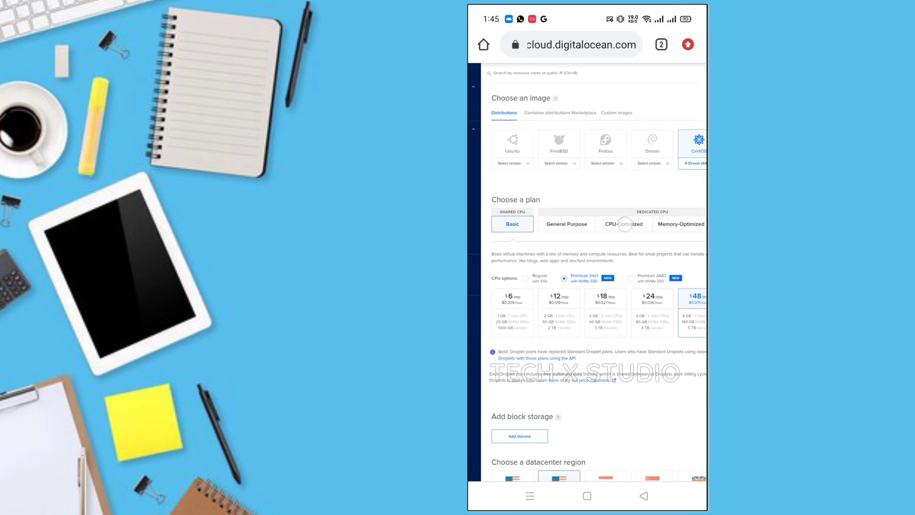
{"action": "left_click", "coordinate": [622, 223]}
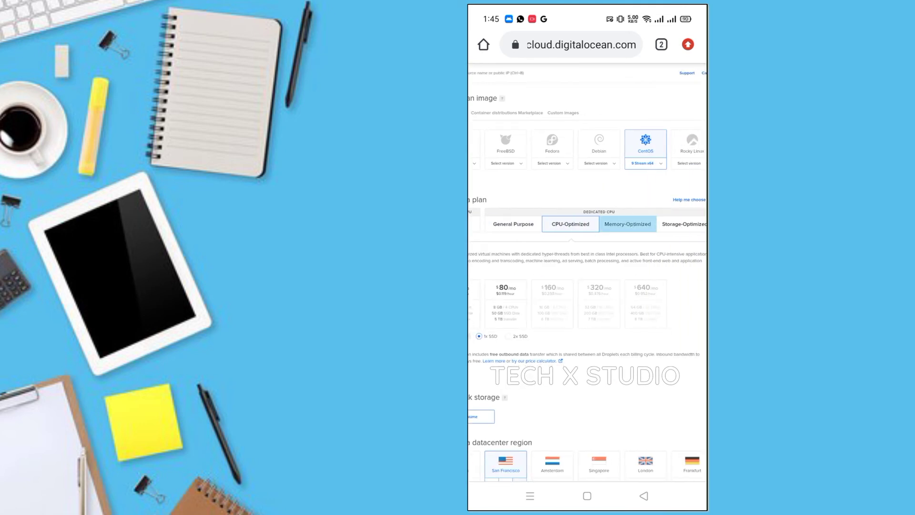
{"action": "left_click", "coordinate": [667, 223]}
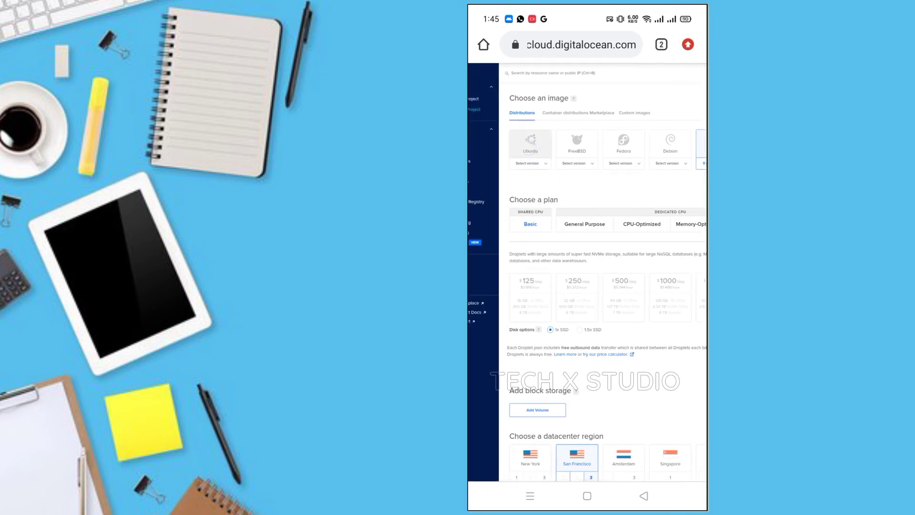
{"action": "scroll", "scroll_direction": "down", "scroll_amount": 3}
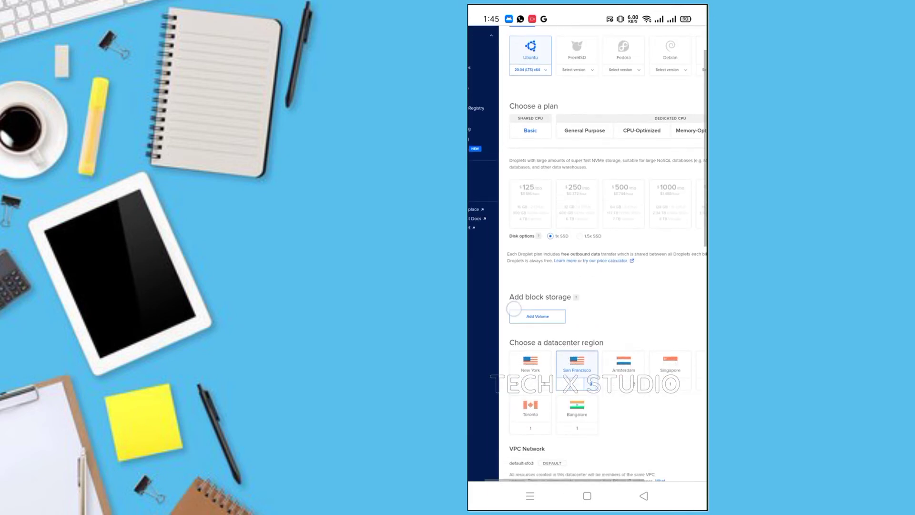
{"action": "scroll", "scroll_direction": "down", "scroll_amount": 3}
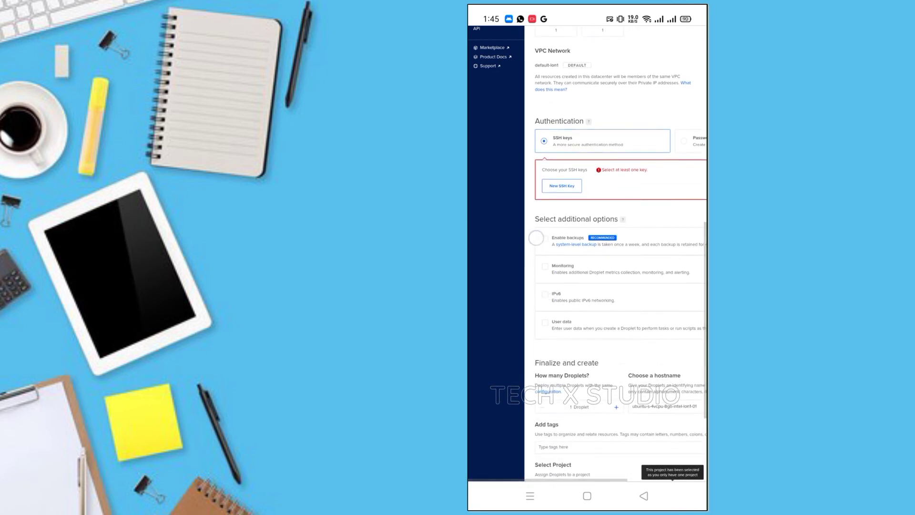
Step: Increase 'How many Droplets' to 3, the maximum allowed, under Finalize and create
{"action": "scroll", "scroll_direction": "down", "scroll_amount": 3}
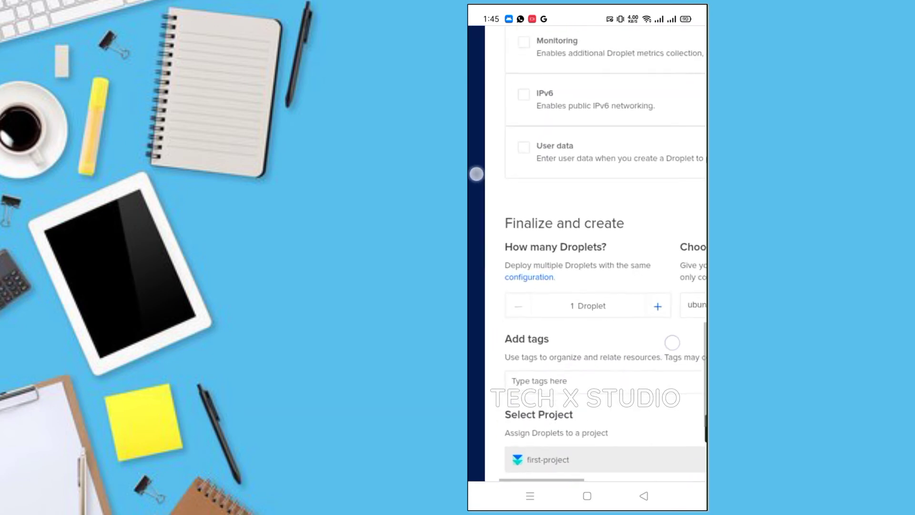
{"action": "left_click", "coordinate": [656, 306]}
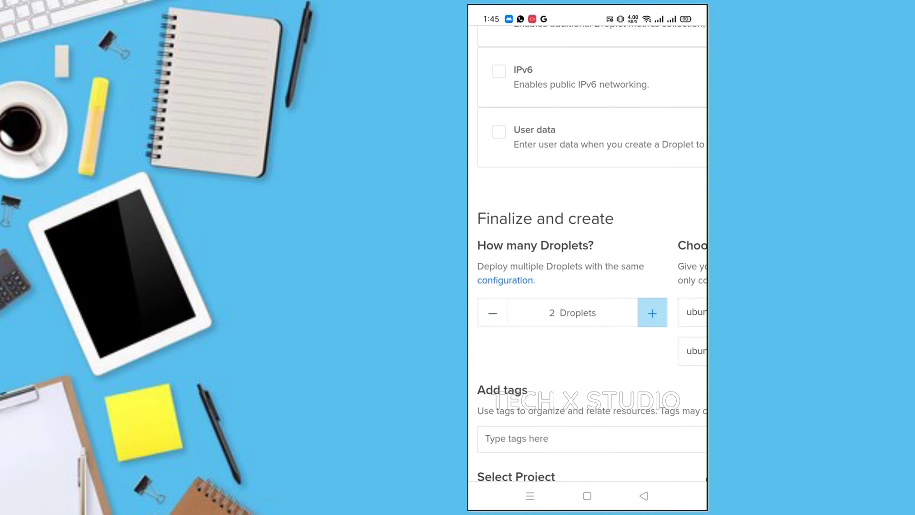
{"action": "left_click", "coordinate": [651, 312]}
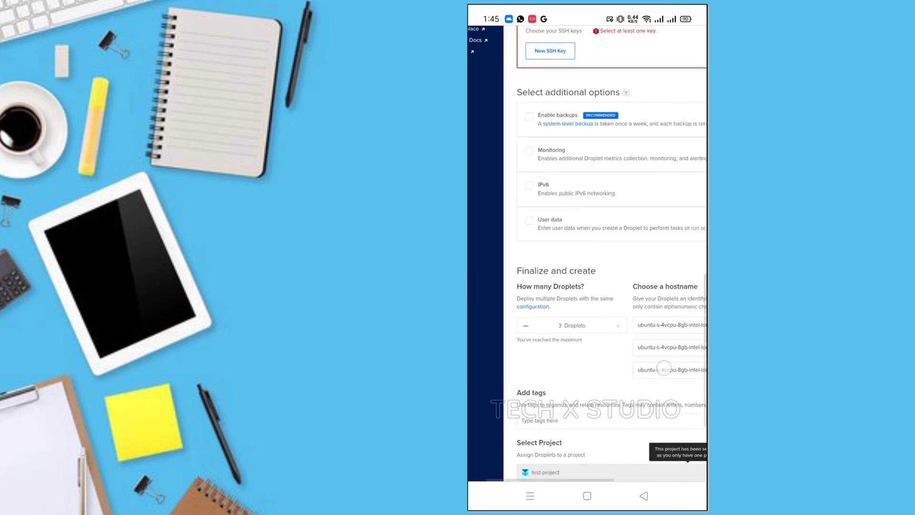
{"action": "scroll", "scroll_direction": "down", "scroll_amount": 3}
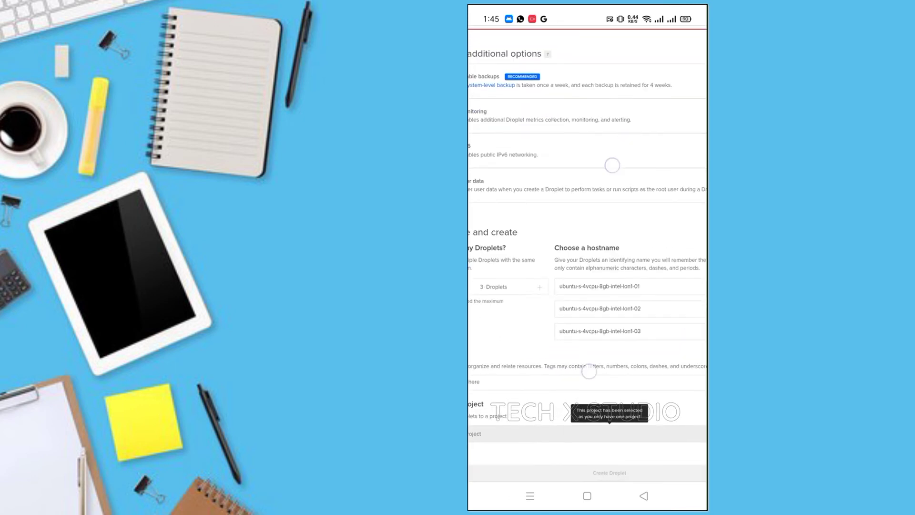
{"action": "scroll", "scroll_direction": "down", "scroll_amount": 3}
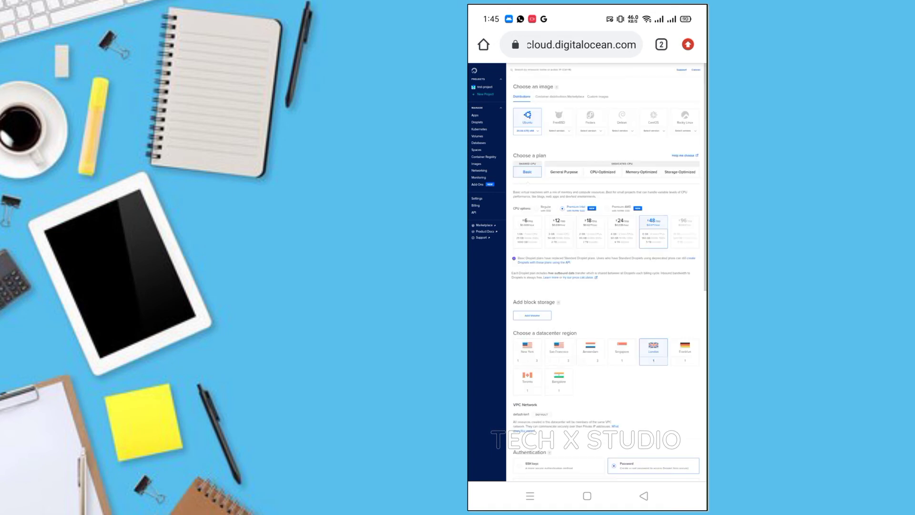
{"action": "scroll", "scroll_direction": "down", "scroll_amount": 3}
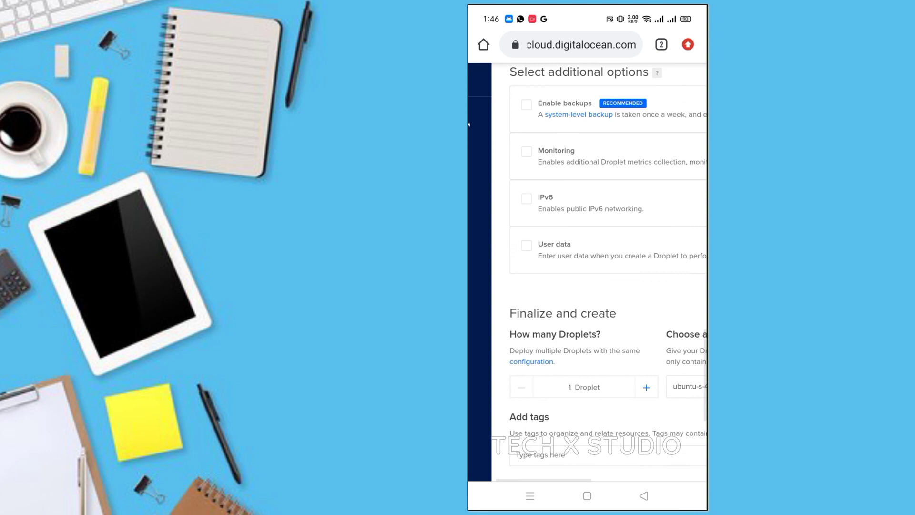
{"action": "left_click", "coordinate": [645, 386]}
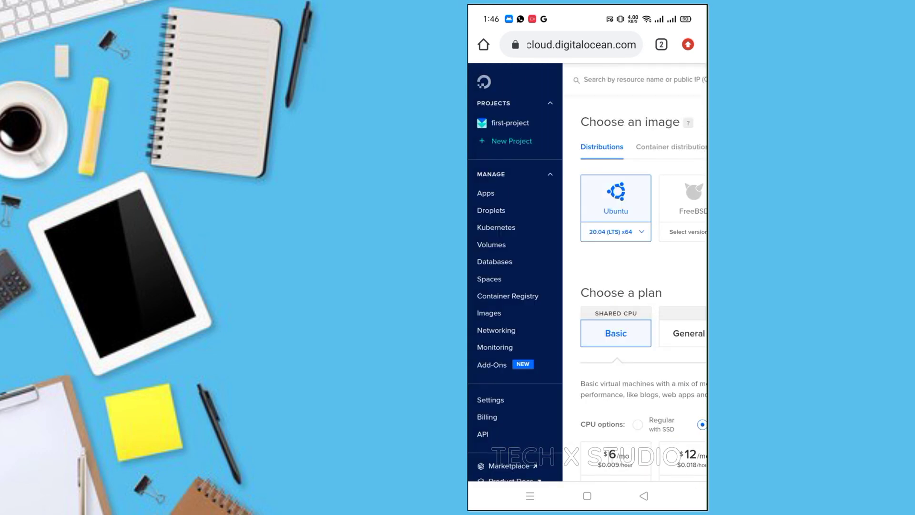
{"action": "left_click", "coordinate": [549, 173]}
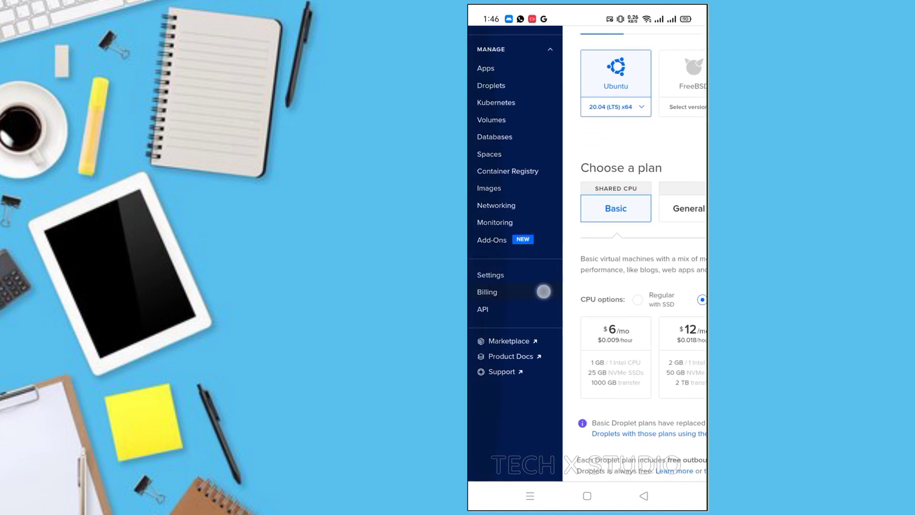
{"action": "scroll", "scroll_direction": "down", "scroll_amount": 3}
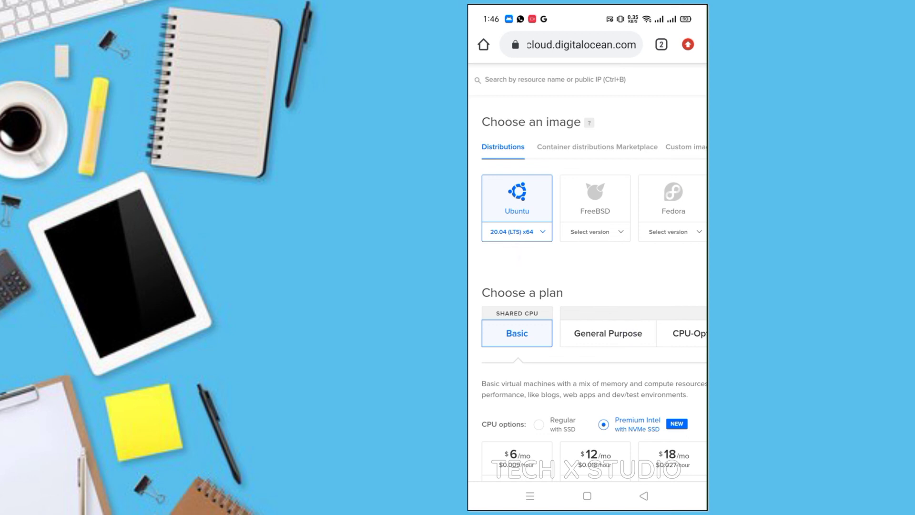
Step: View the Container distributions, Marketplace and Custom images sources, then go to the phone home screen
{"action": "scroll", "scroll_direction": "down", "scroll_amount": 3}
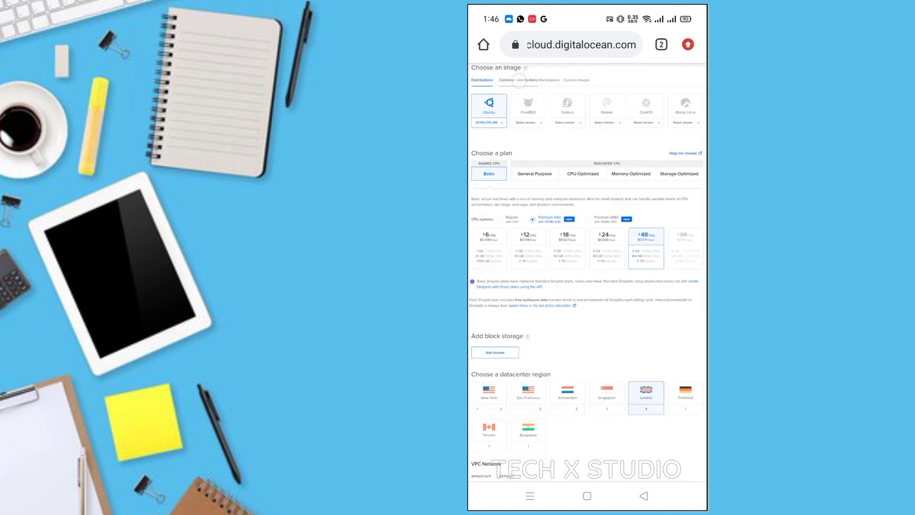
{"action": "left_click", "coordinate": [517, 81]}
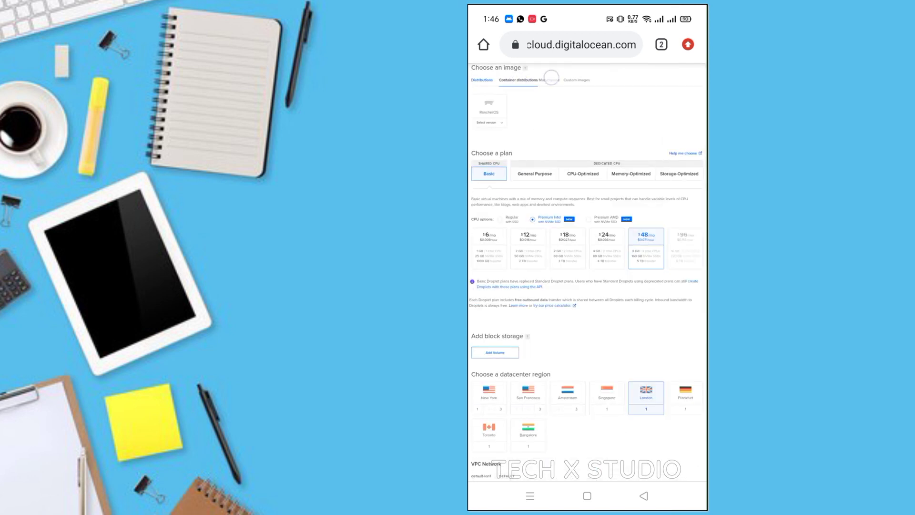
{"action": "left_click", "coordinate": [549, 80]}
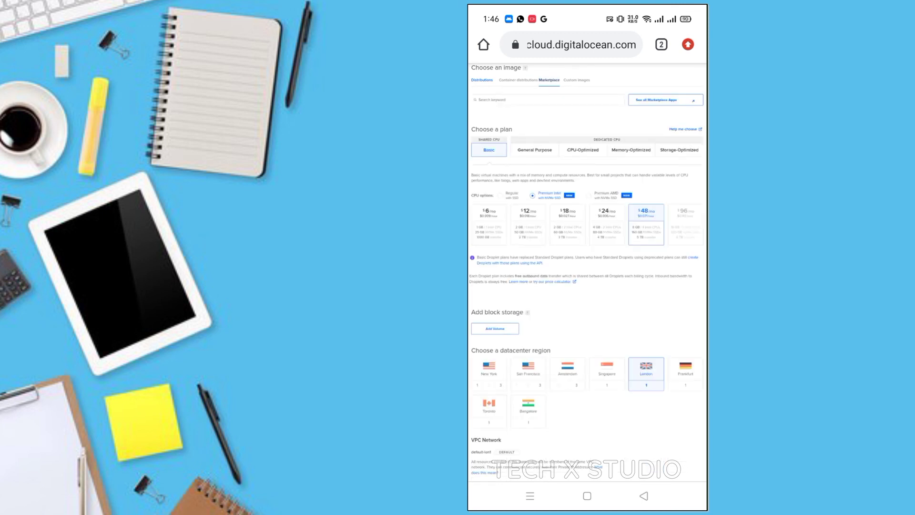
{"action": "left_click", "coordinate": [575, 80]}
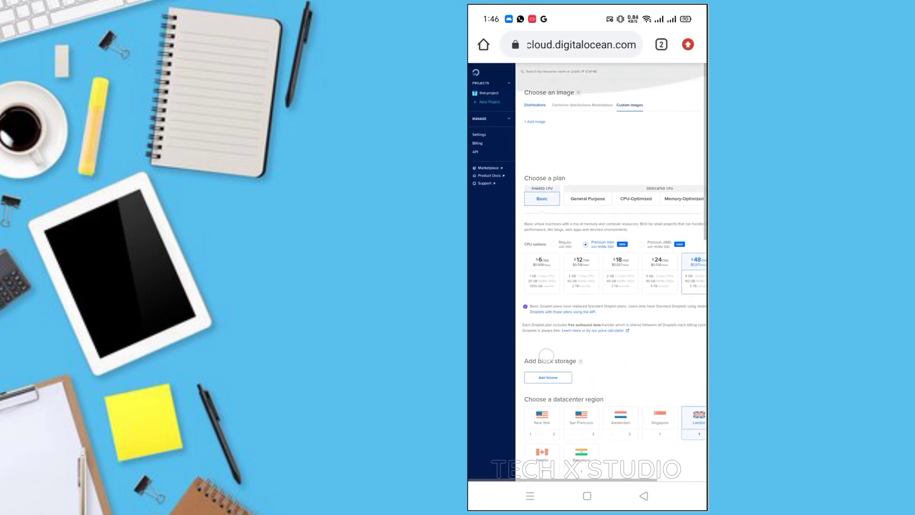
{"action": "left_click", "coordinate": [586, 495]}
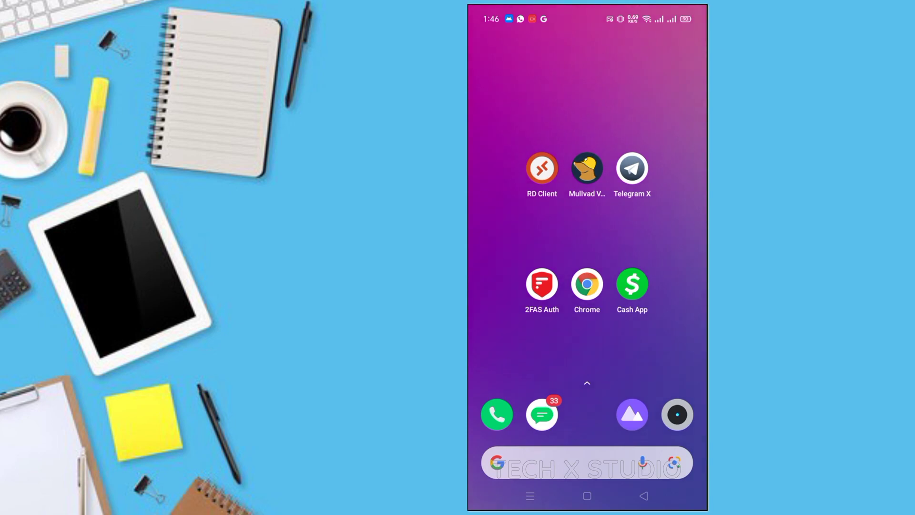